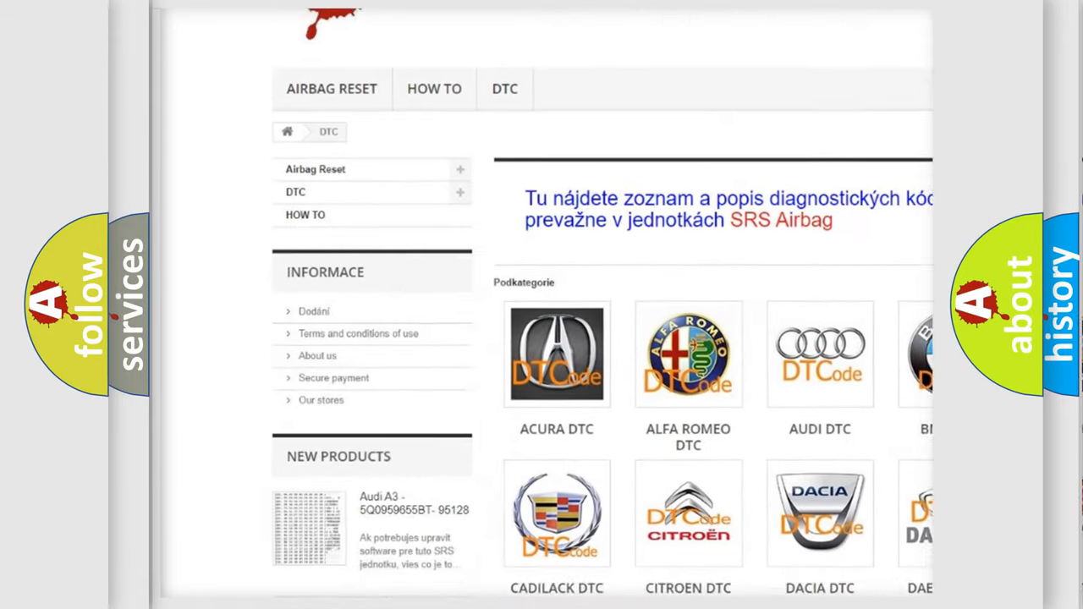
pyautogui.scroll(-3)
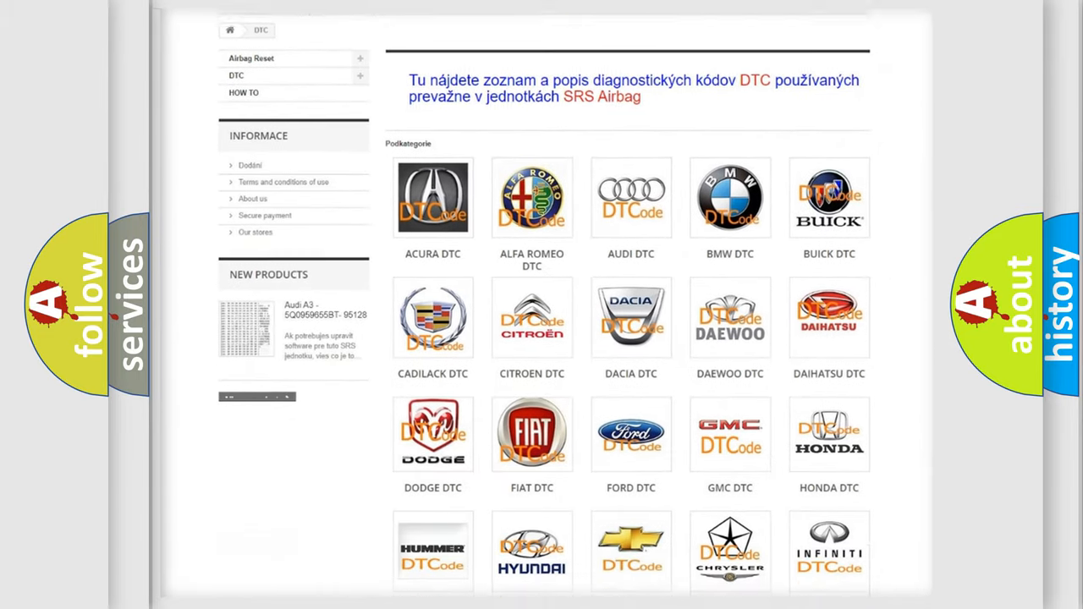
pyautogui.scroll(-3)
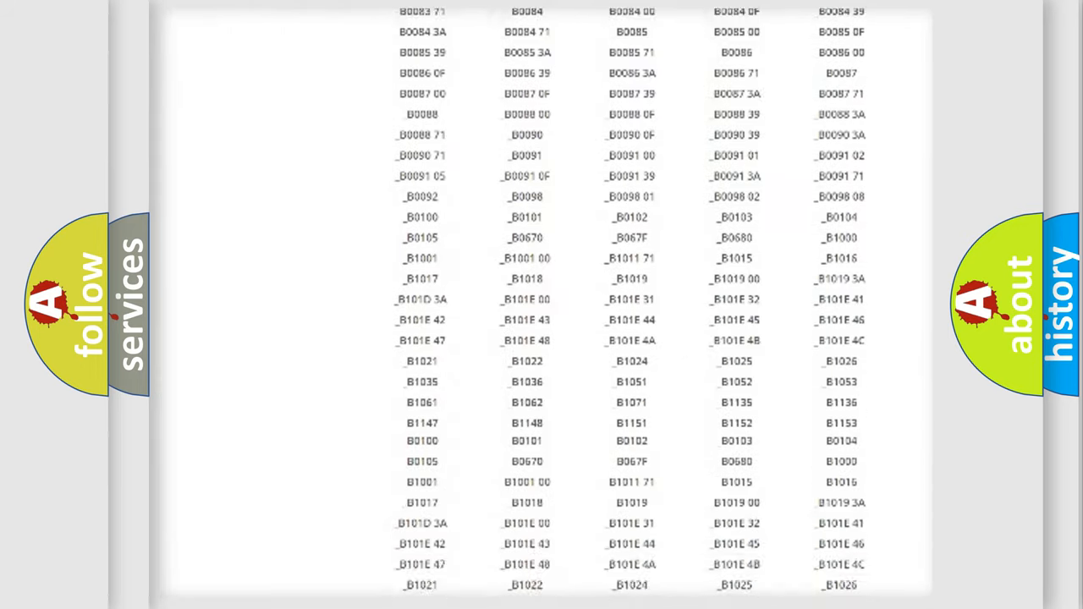
pyautogui.scroll(-3)
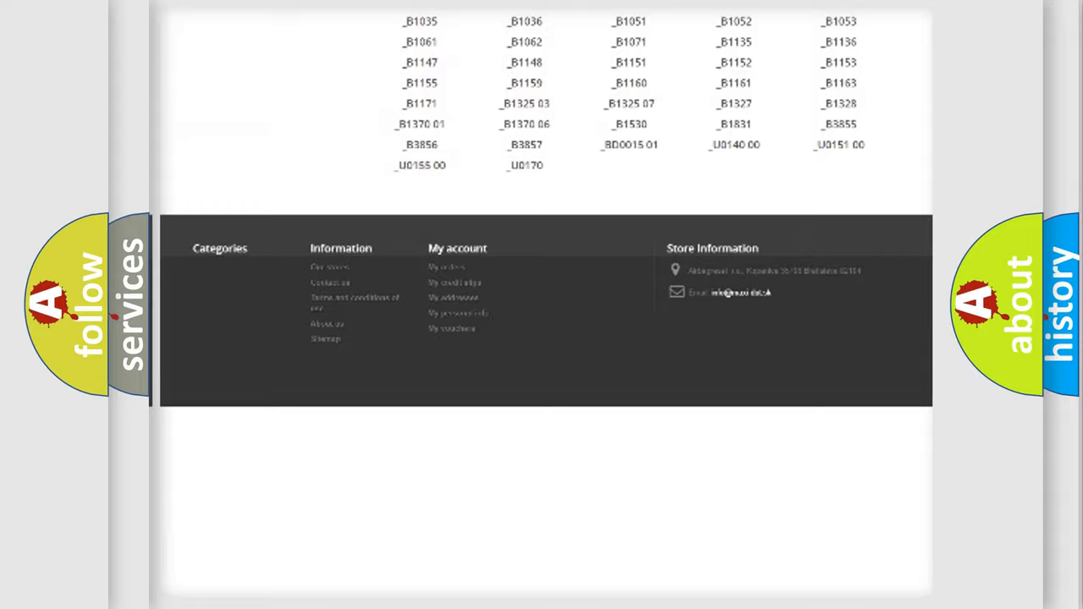